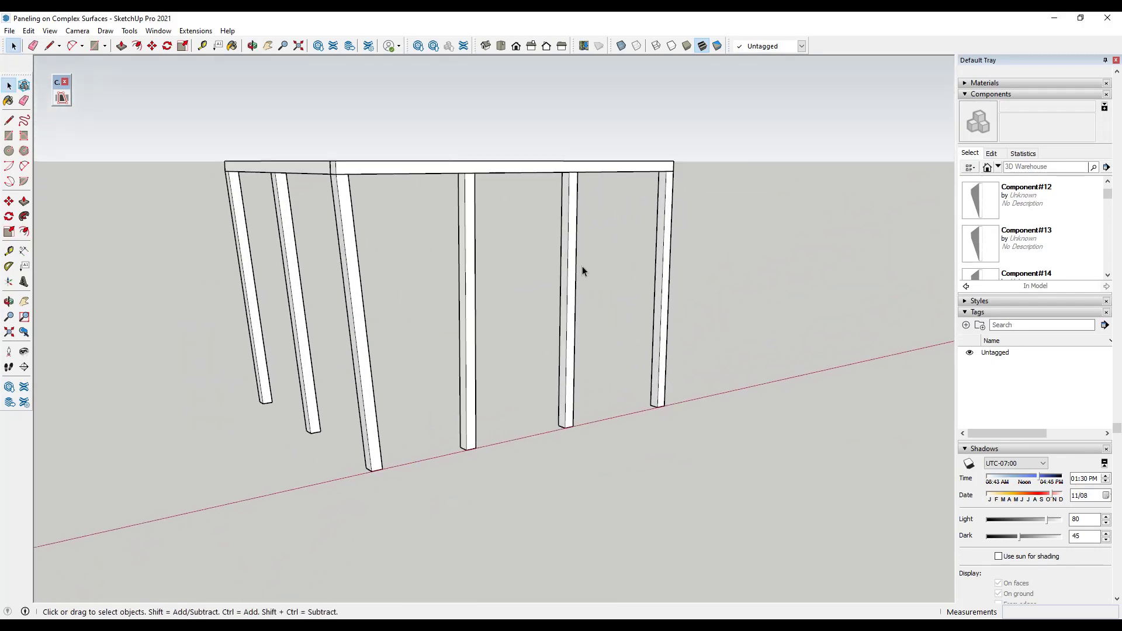
pyautogui.moveTo(571, 361)
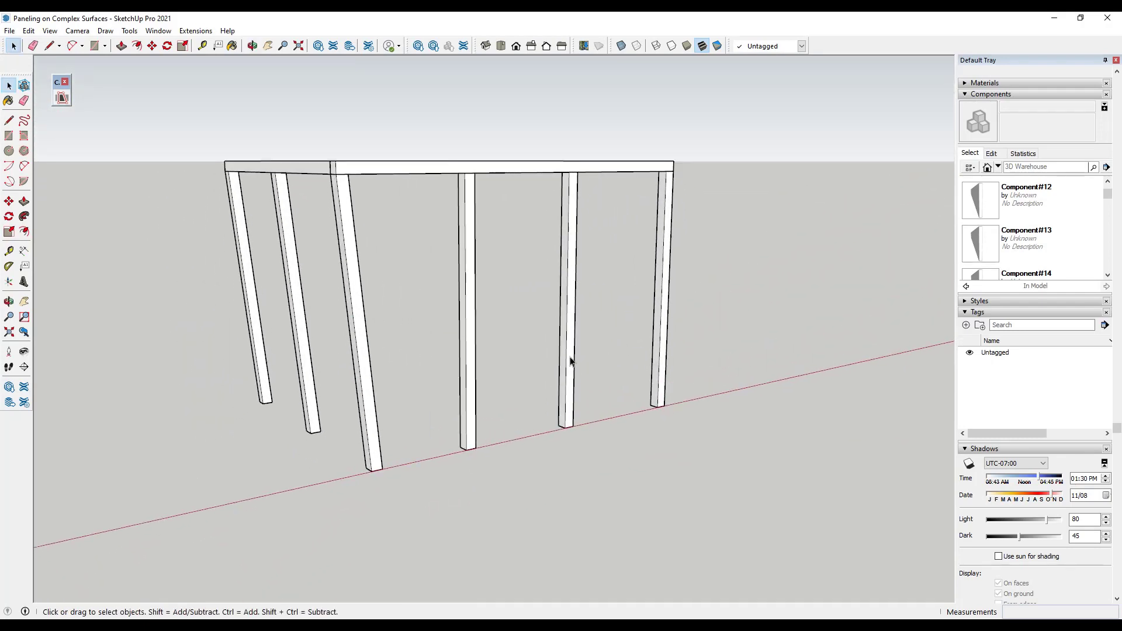
# Step: Copy a board to the base of the right bay and array copies upward to fill it
pyautogui.scroll(3)
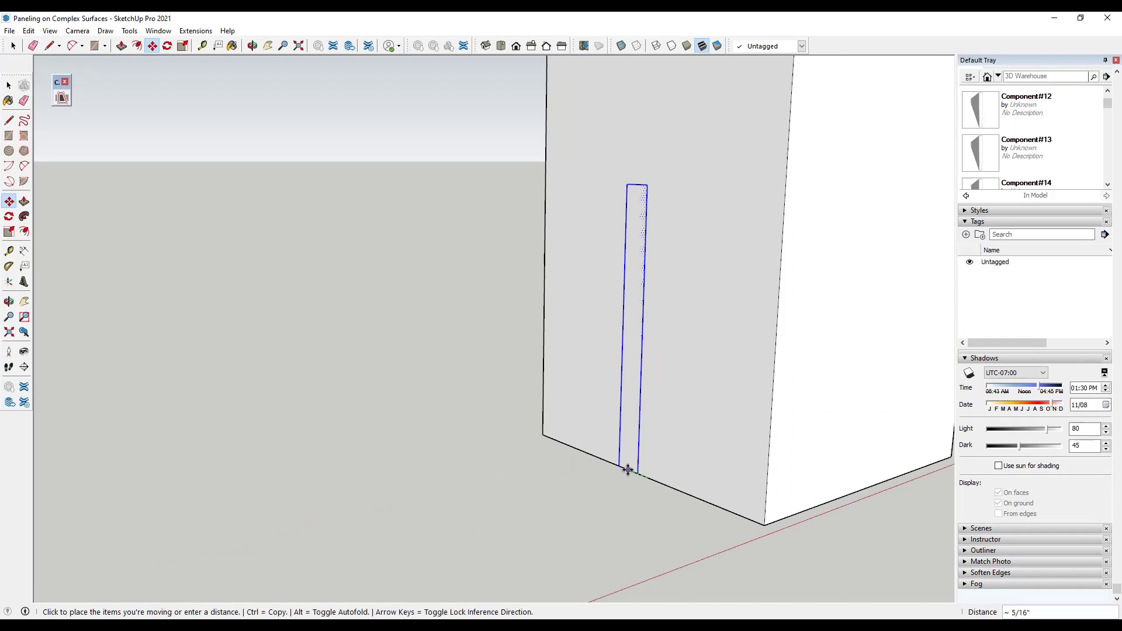
pyautogui.click(629, 470)
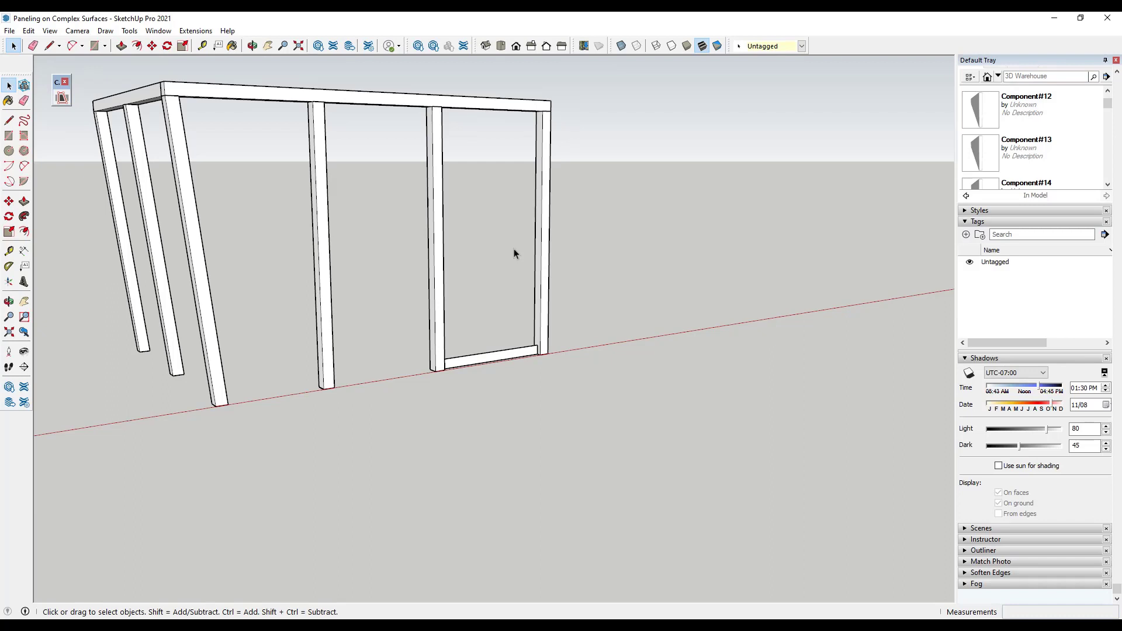
pyautogui.moveTo(502, 361)
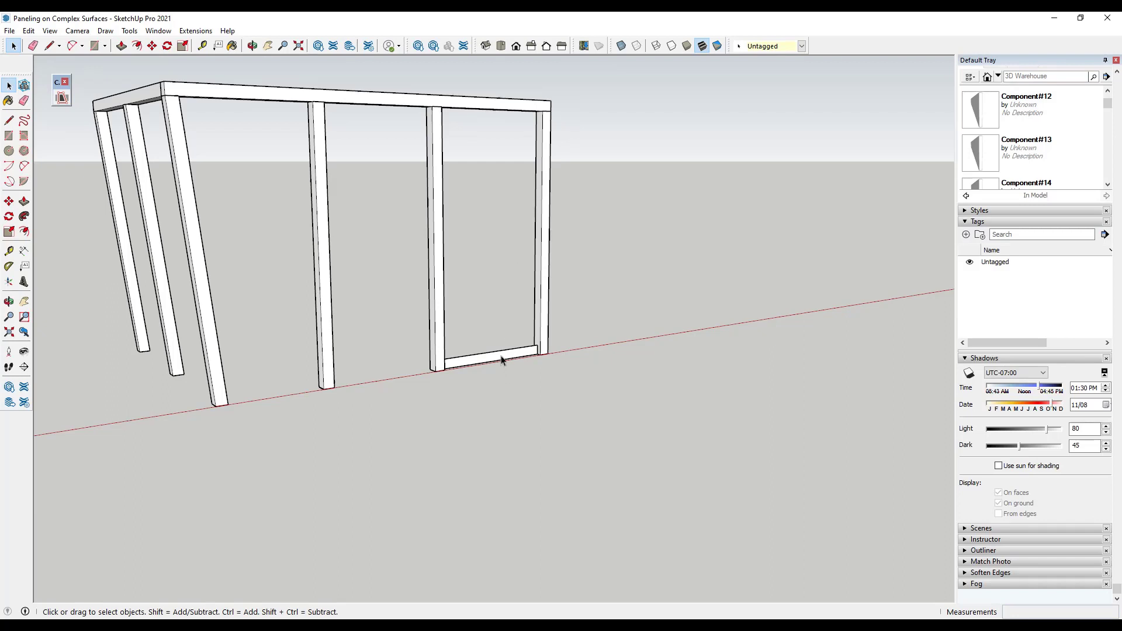
pyautogui.rightClick(502, 360)
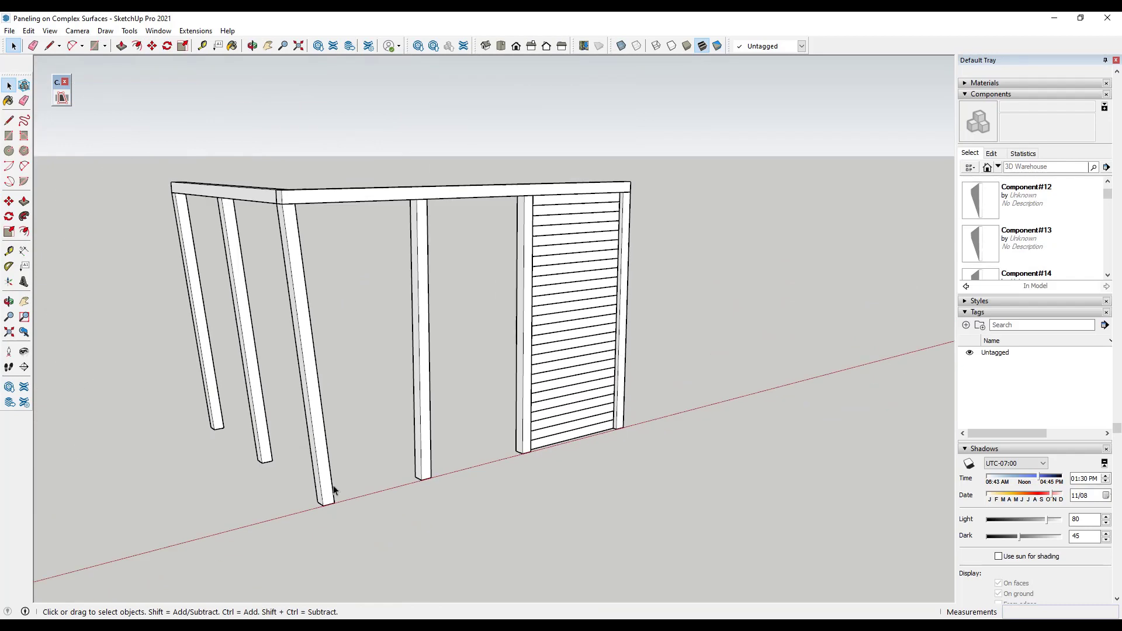
pyautogui.moveTo(324, 496)
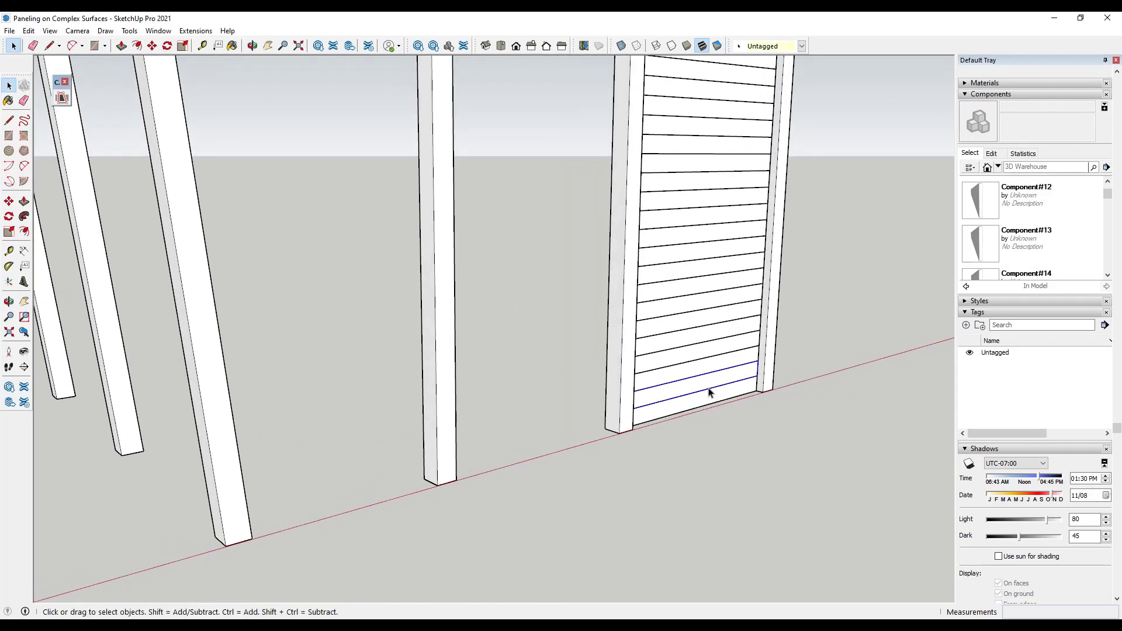
# Step: Copy a long board across the angled post at the base and array it upward through the left bay
pyautogui.click(9, 201)
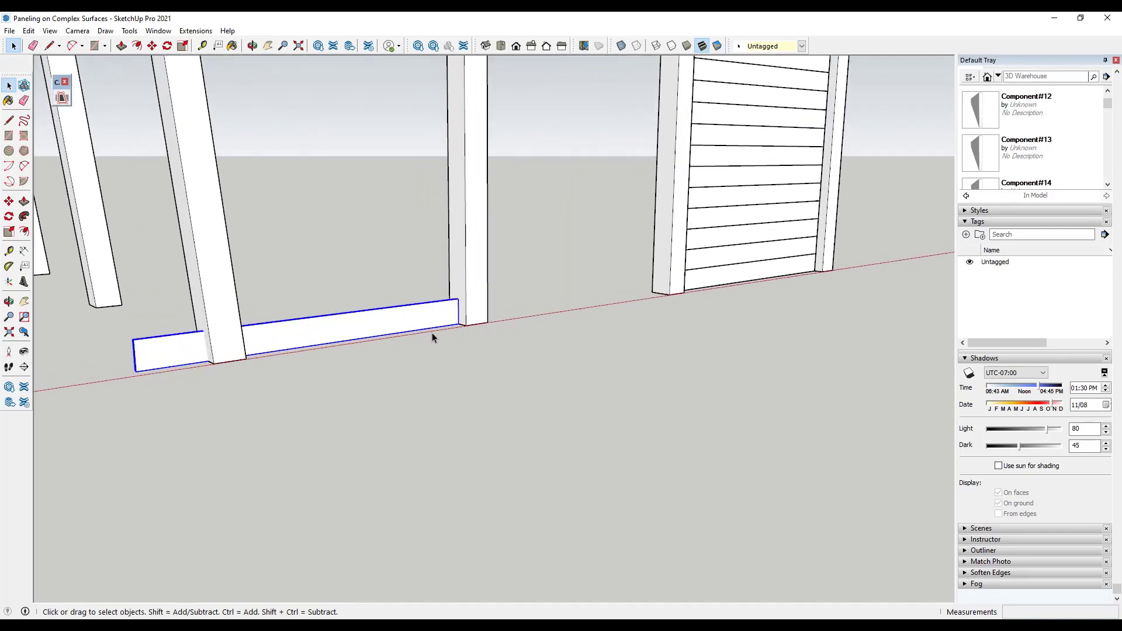
pyautogui.click(9, 201)
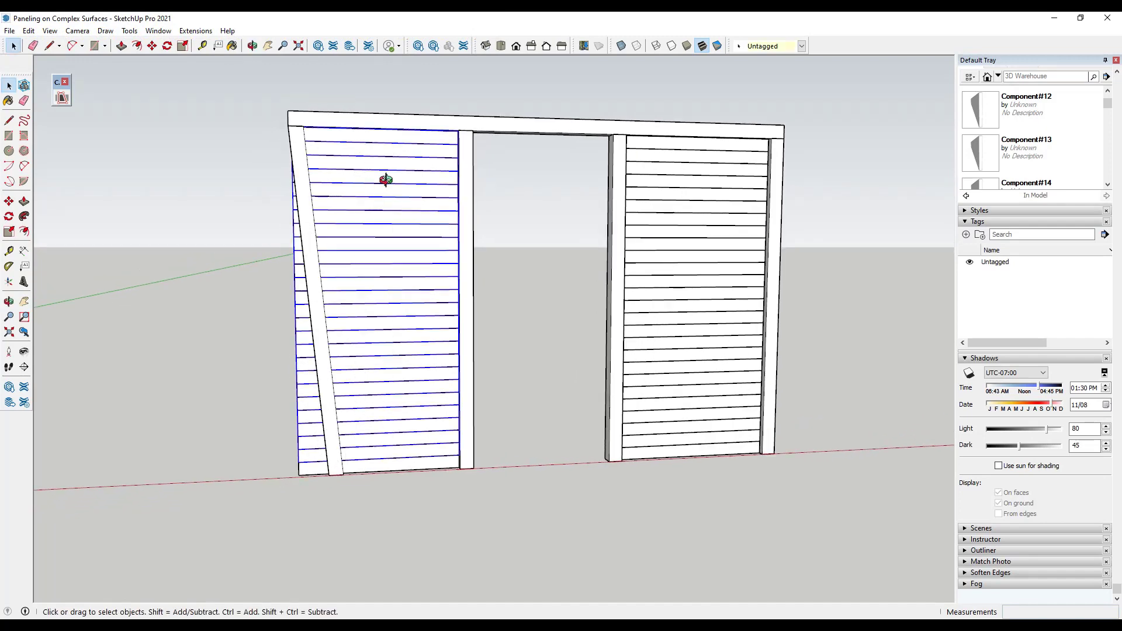
# Step: Group the left bay boards so their overhang past the angled post can be trimmed
pyautogui.rightClick(385, 180)
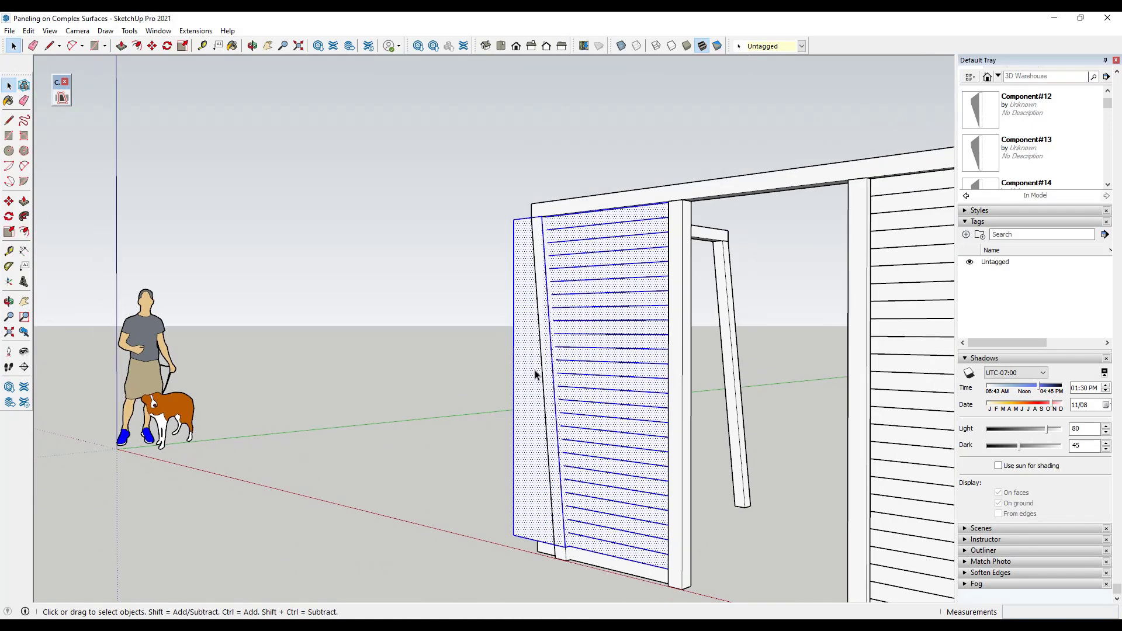
# Step: Intersect the left bay boards with the model to trace cut lines along the angled post
pyautogui.rightClick(536, 376)
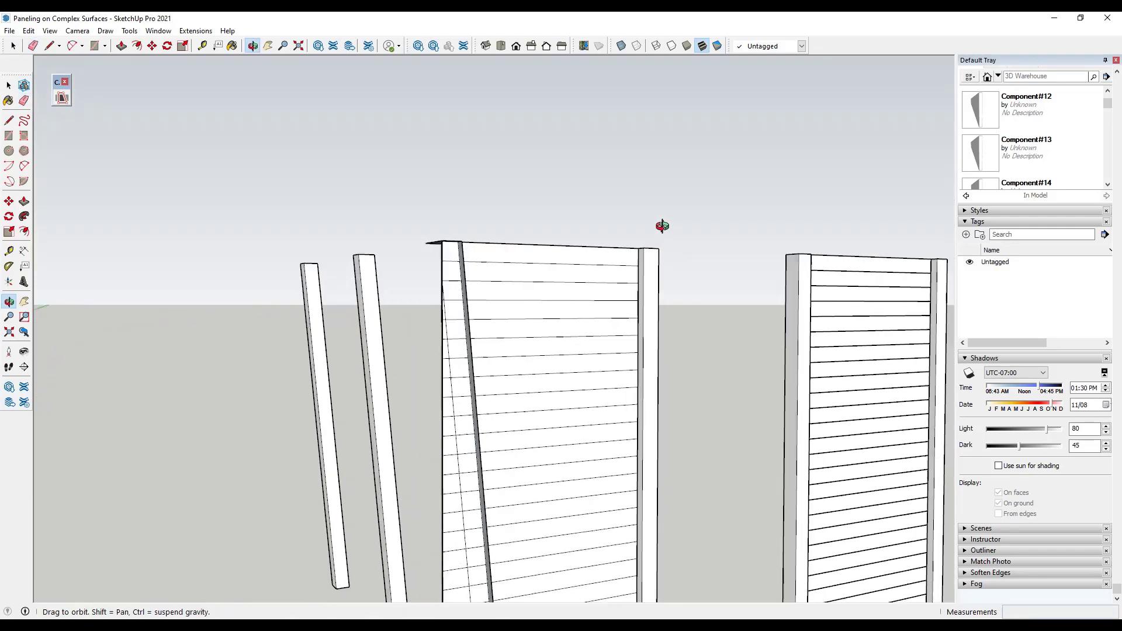
# Step: Erase the board pieces beyond the angled cut line, then unhide all to restore the frame
pyautogui.moveTo(662, 226); pyautogui.dragTo(466, 299)
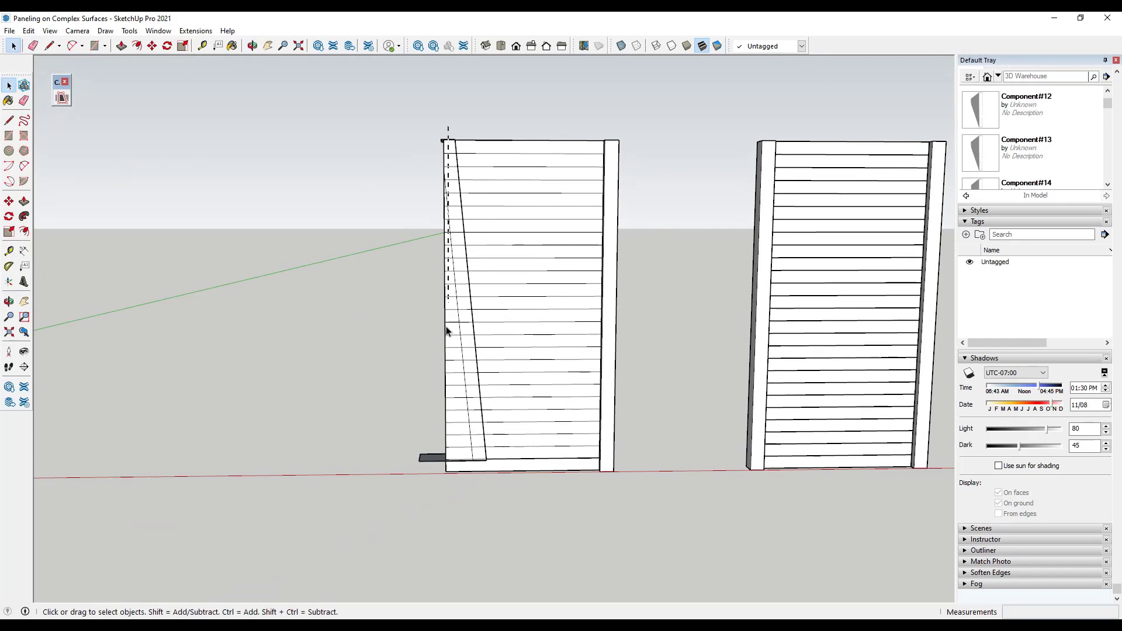
pyautogui.click(489, 464)
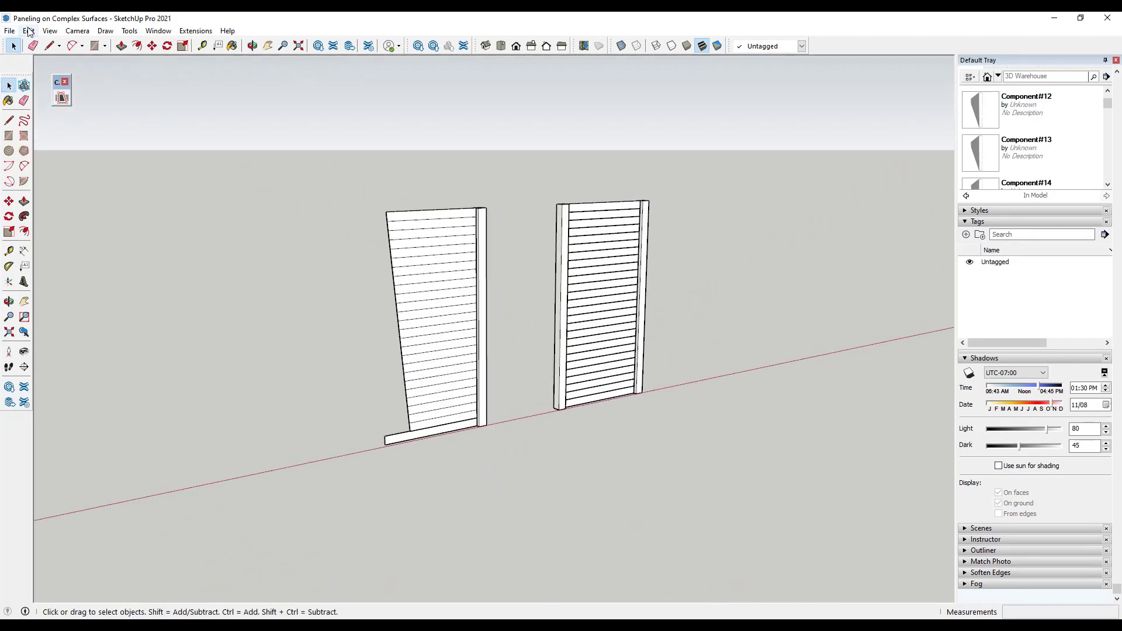
pyautogui.click(28, 30)
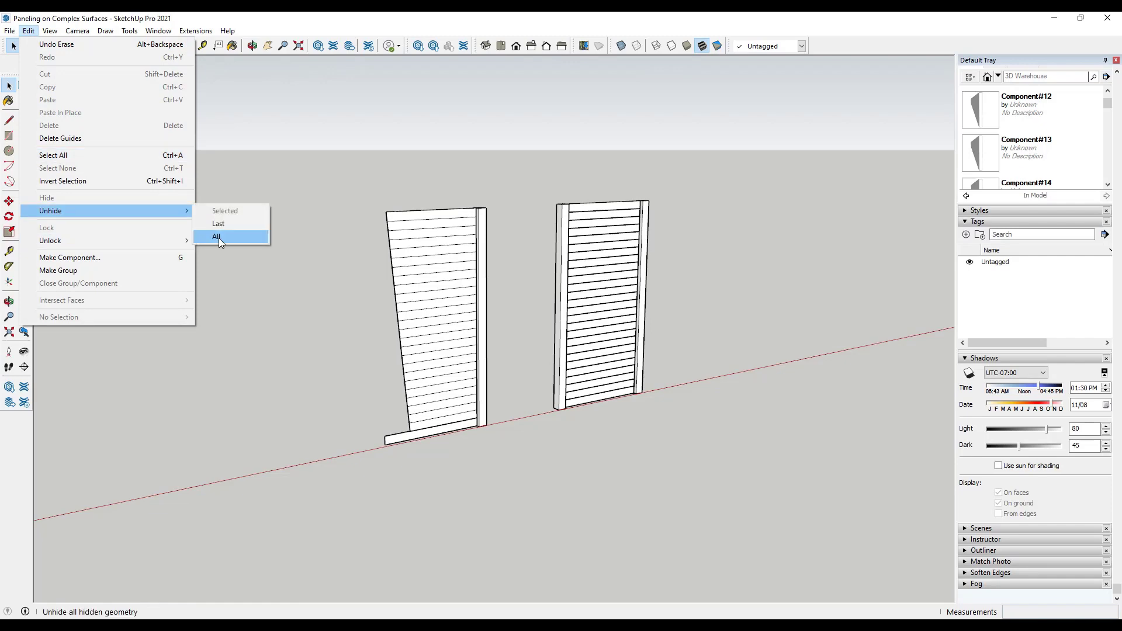
pyautogui.click(217, 237)
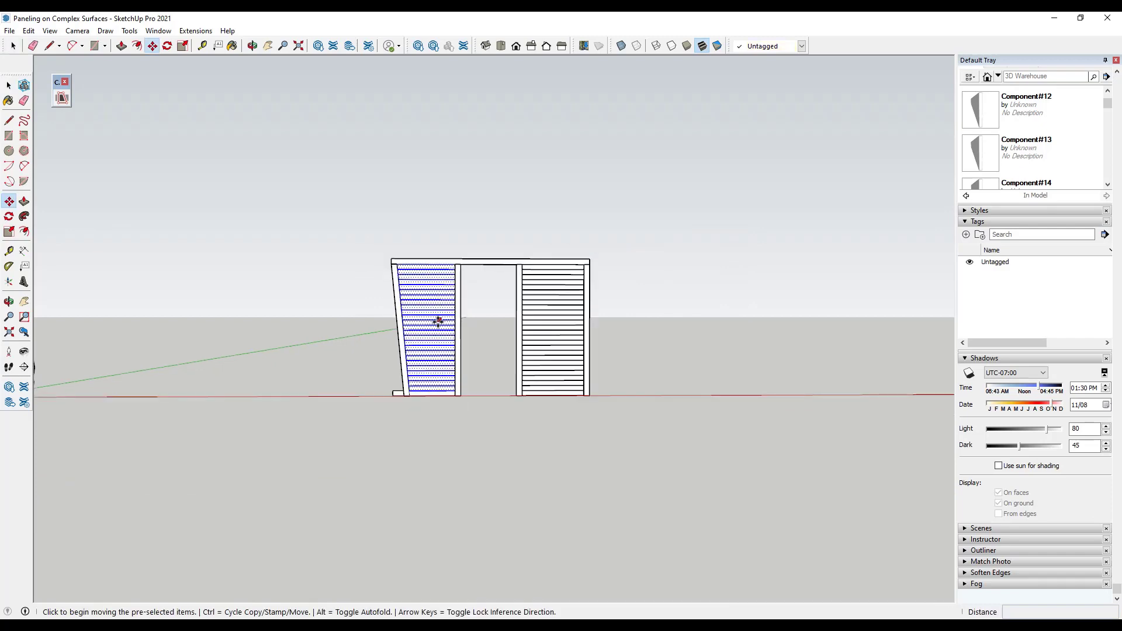
# Step: Move the trimmed boards back into the left bay and erase stray edges near the top beam
pyautogui.moveTo(432, 323); pyautogui.dragTo(154, 326)
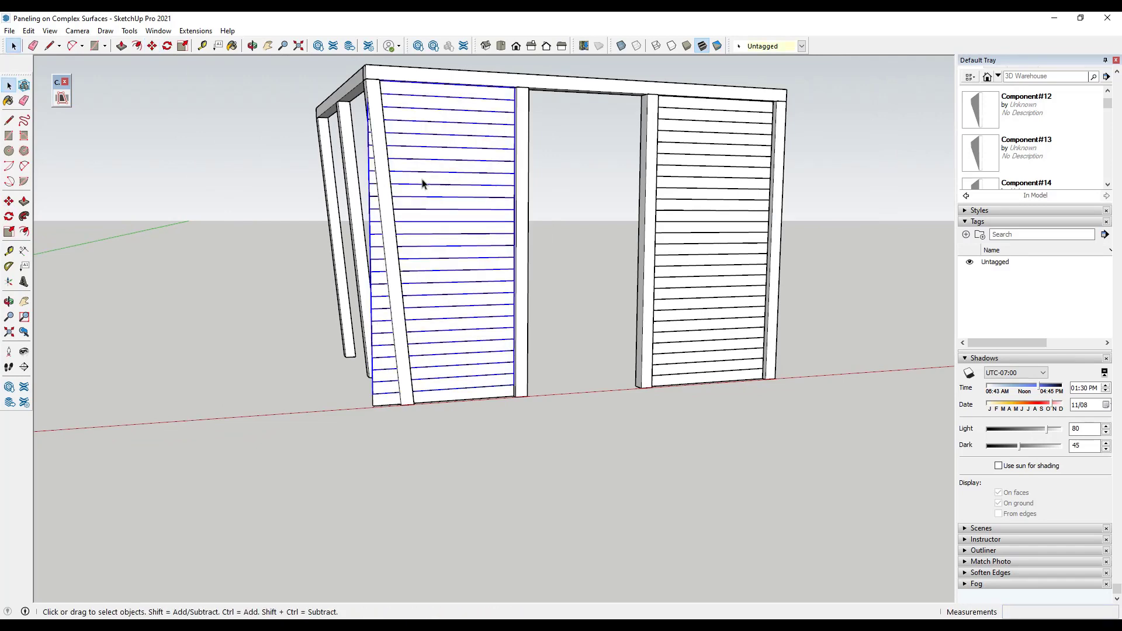
pyautogui.rightClick(422, 184)
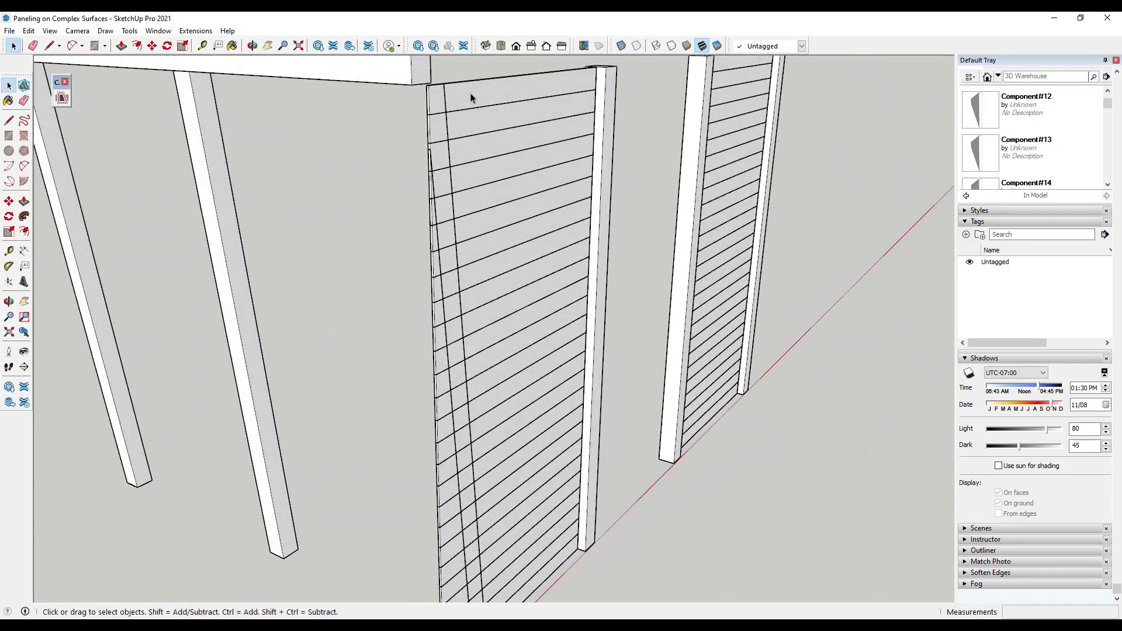
pyautogui.moveTo(464, 283)
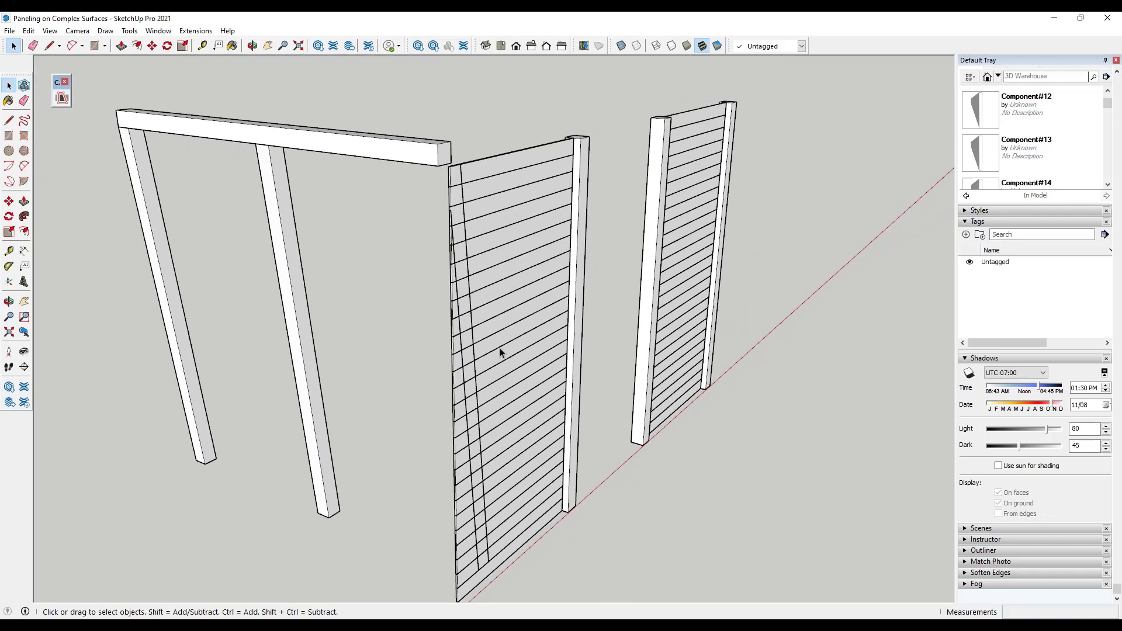
pyautogui.moveTo(502, 350); pyautogui.dragTo(408, 215)
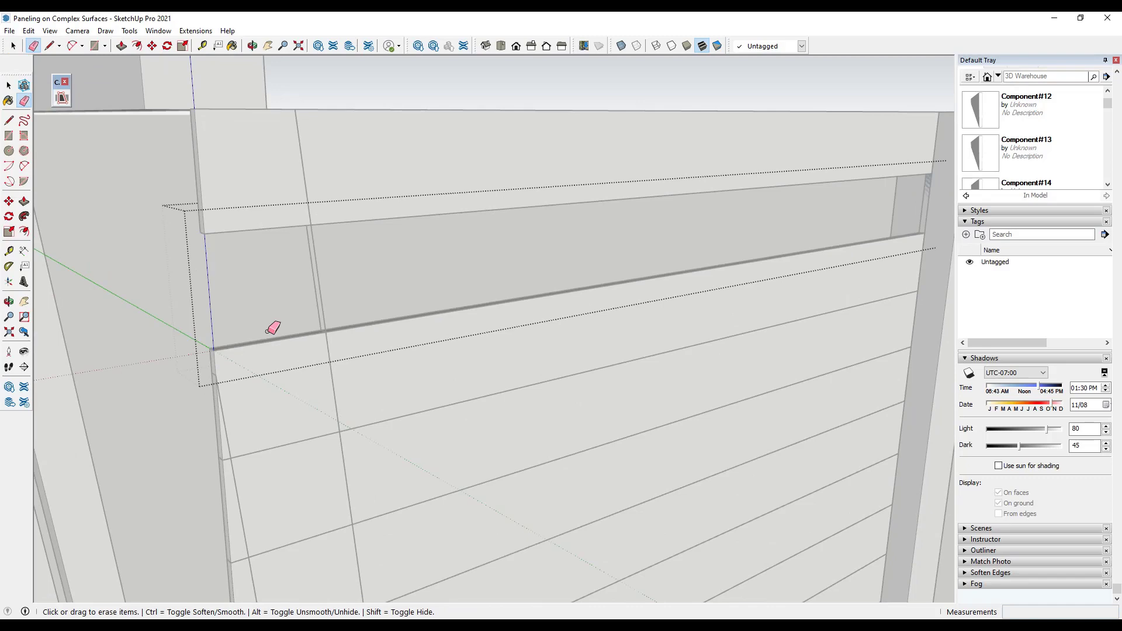
pyautogui.moveTo(338, 304)
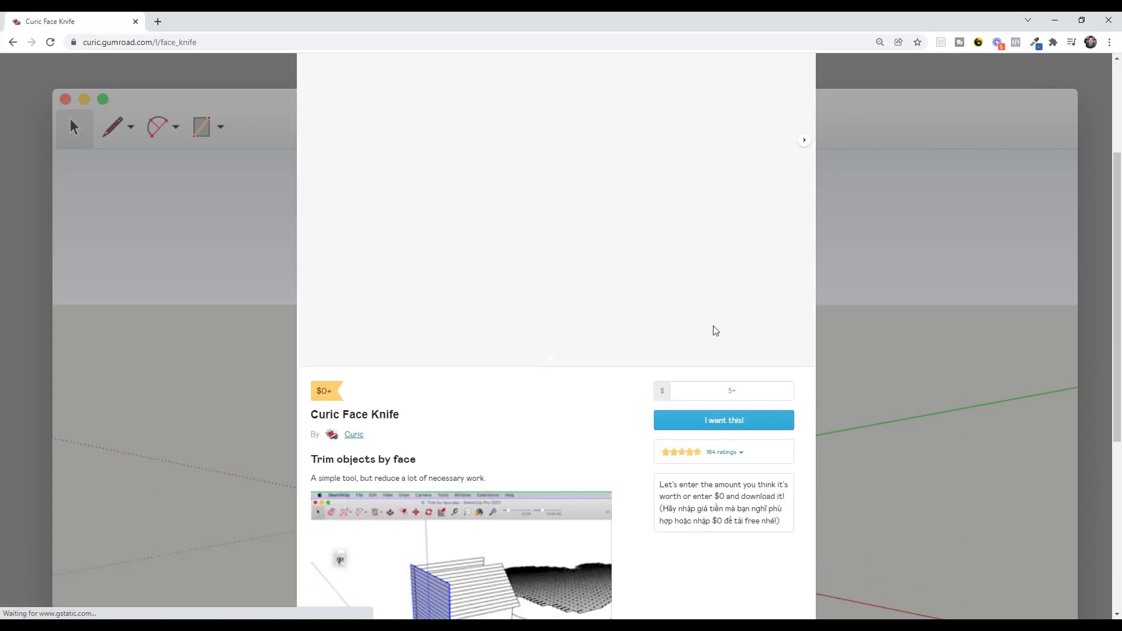
# Step: Claim the free Curic Face Knife extension for $0 on its Gumroad page
pyautogui.click(722, 420)
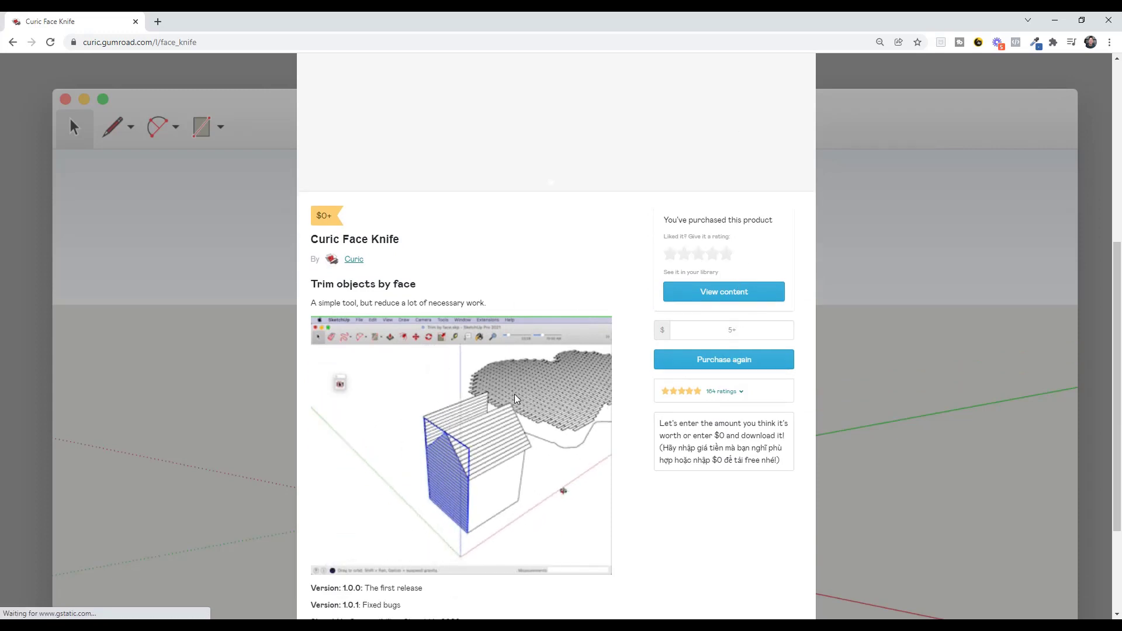
pyautogui.scroll(-3)
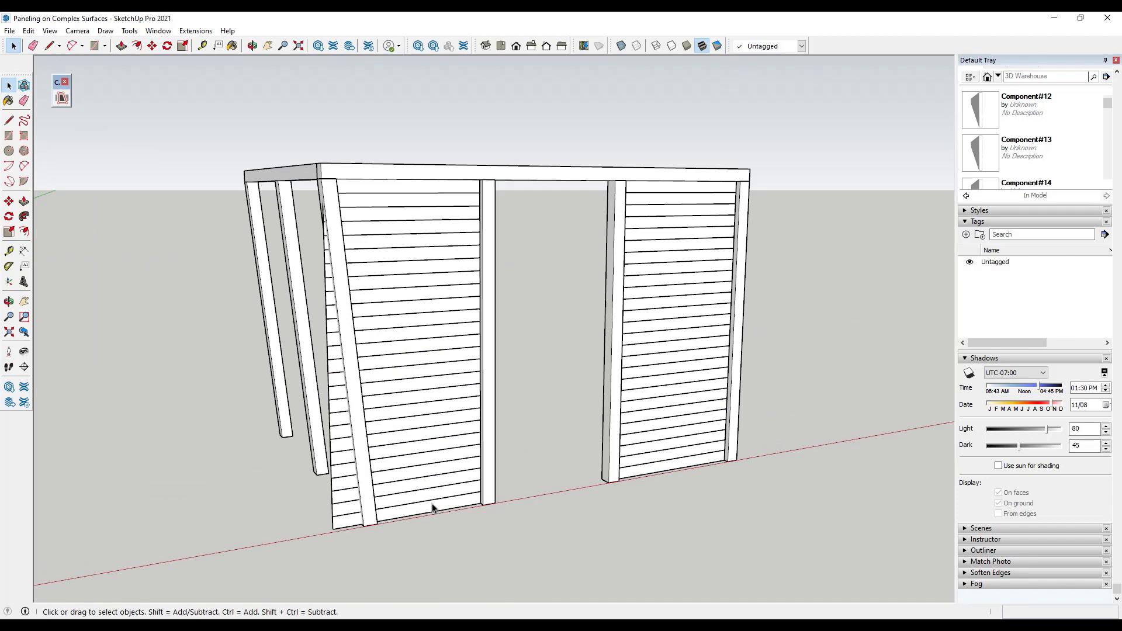
pyautogui.moveTo(422, 488)
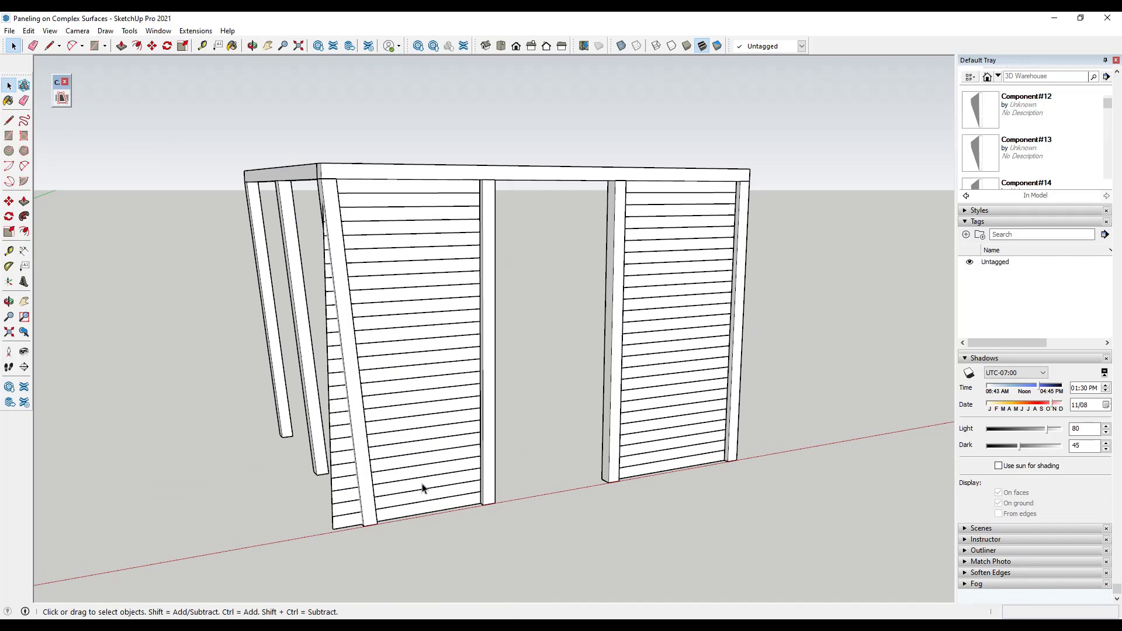
pyautogui.moveTo(438, 538)
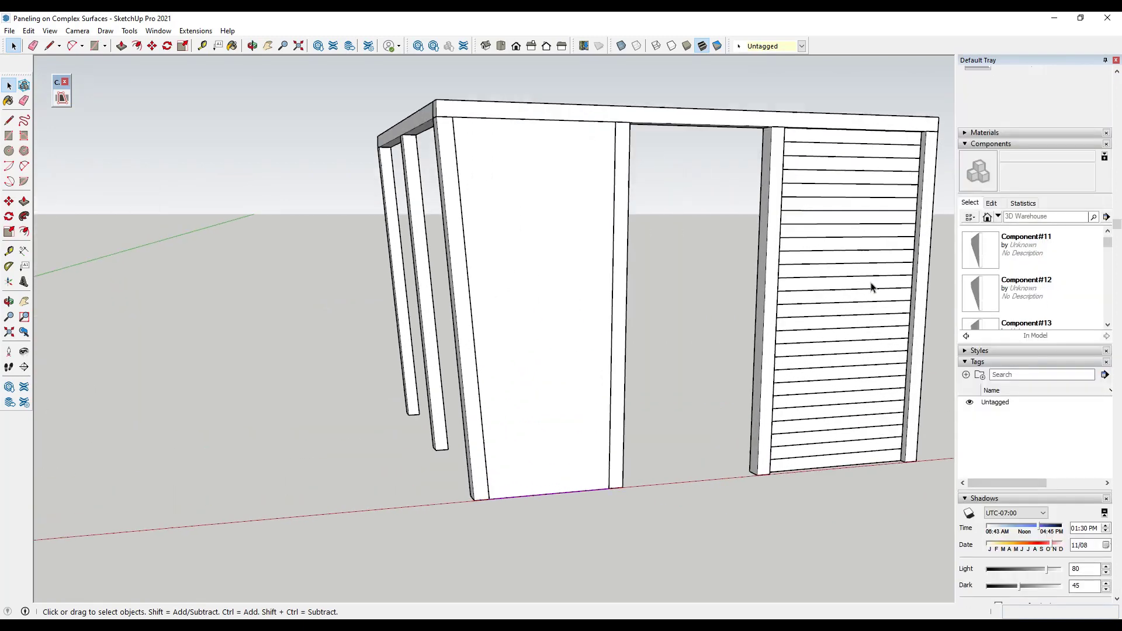
pyautogui.click(556, 297)
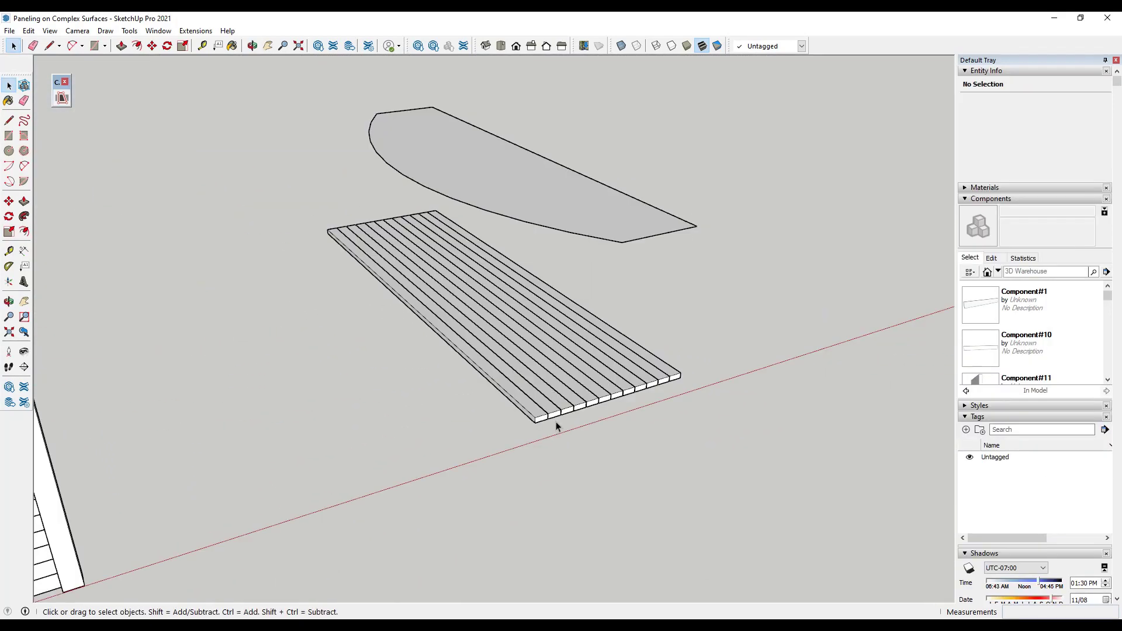
pyautogui.moveTo(560, 402)
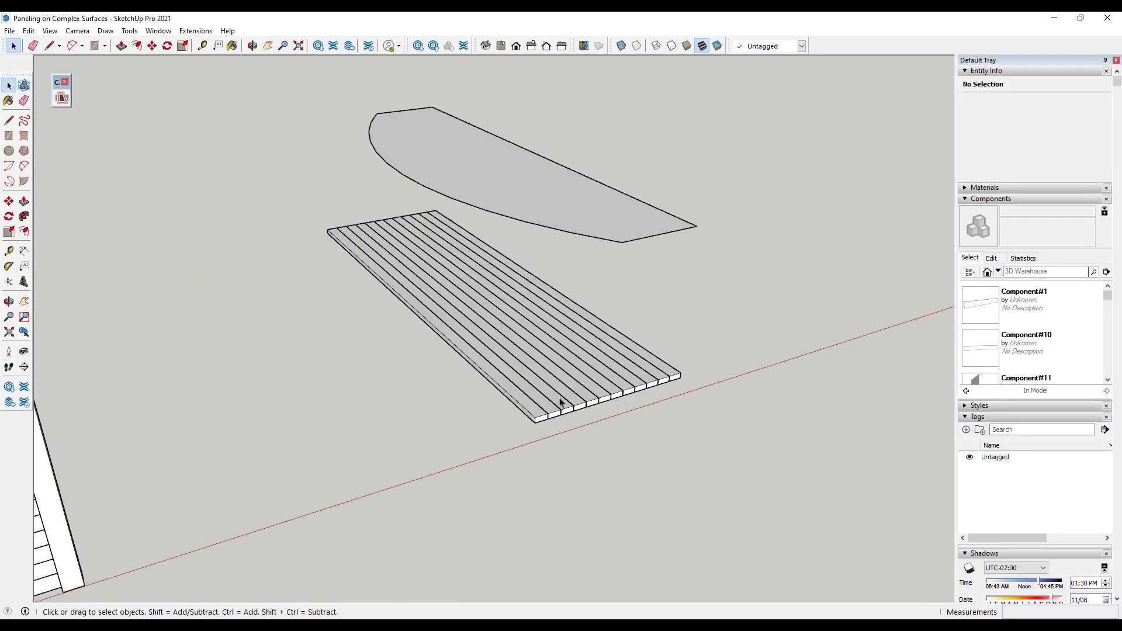
pyautogui.moveTo(462, 288)
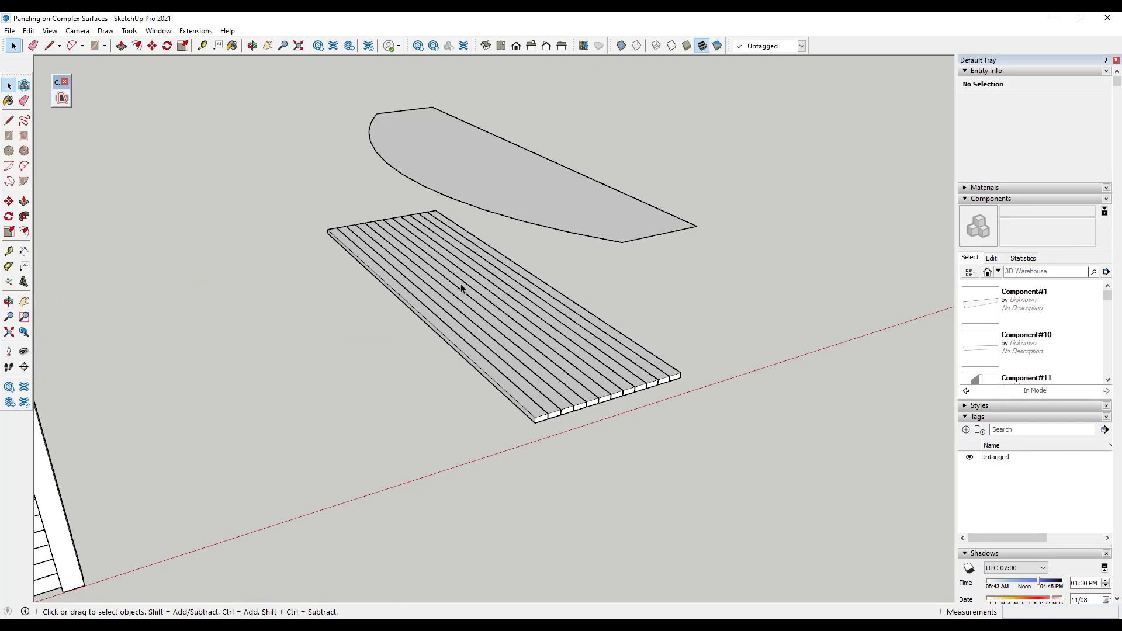
pyautogui.moveTo(428, 340)
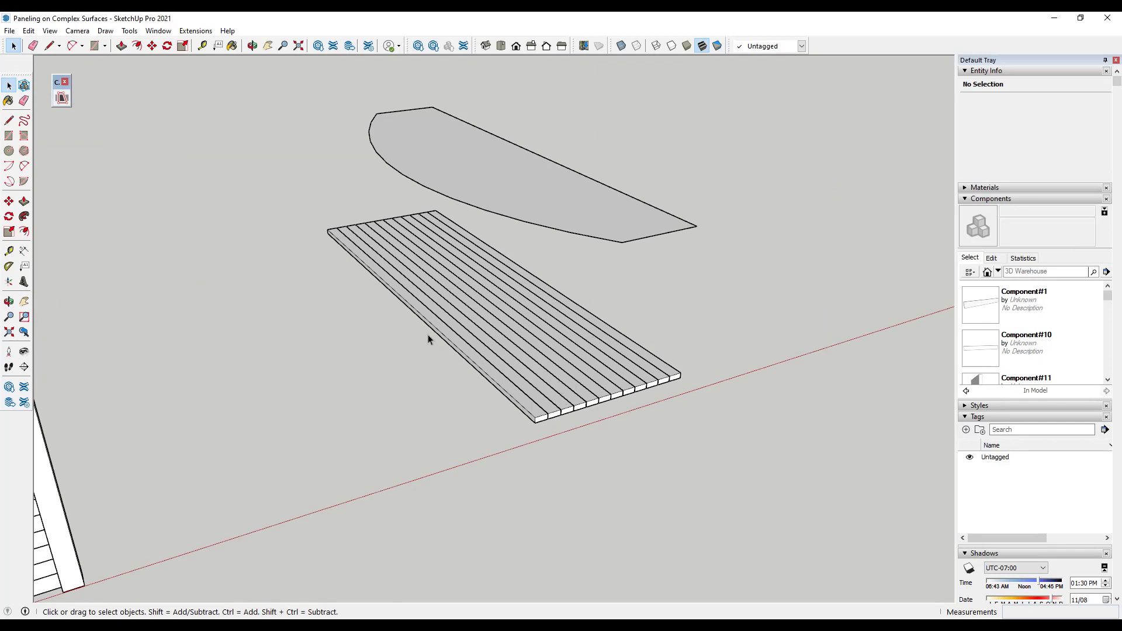
# Step: Trim the selected deck boards to the curved face's outline with Curic Face Knife
pyautogui.click(429, 340)
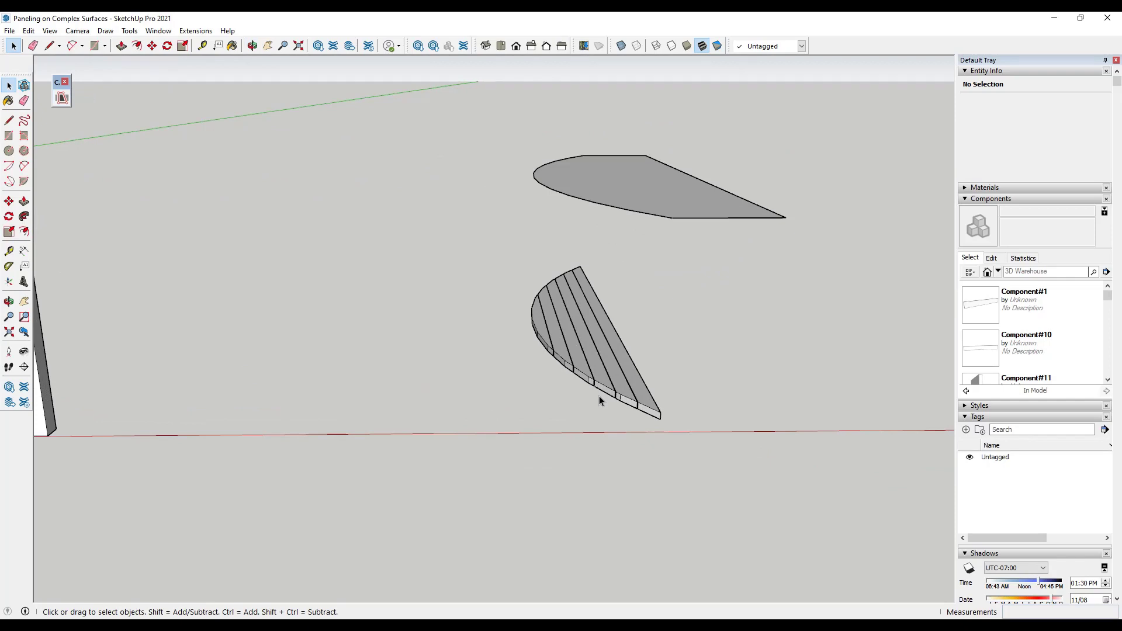
pyautogui.moveTo(608, 400)
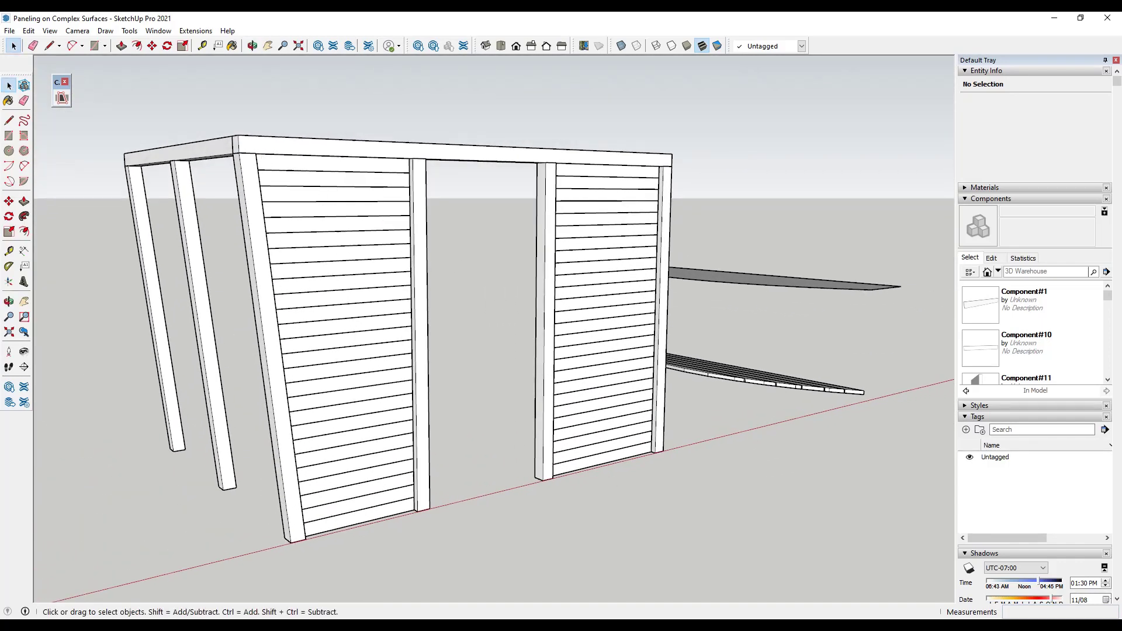
# Step: Cut the rectangular window through the wall boards with Face Knife and erase the guides
pyautogui.click(252, 46)
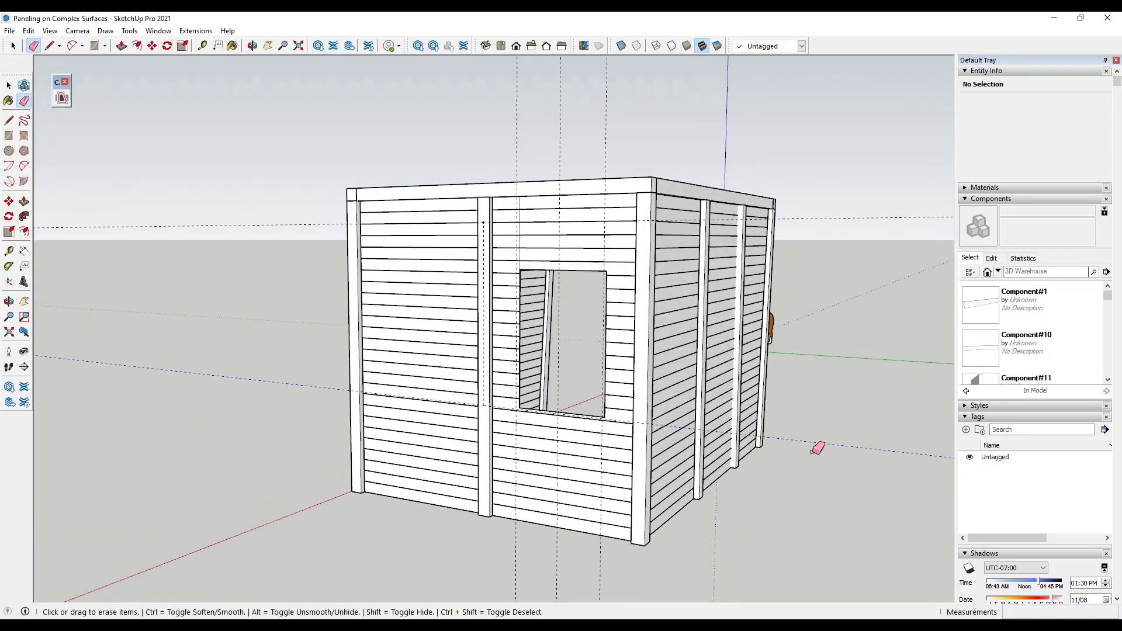
pyautogui.moveTo(576, 111)
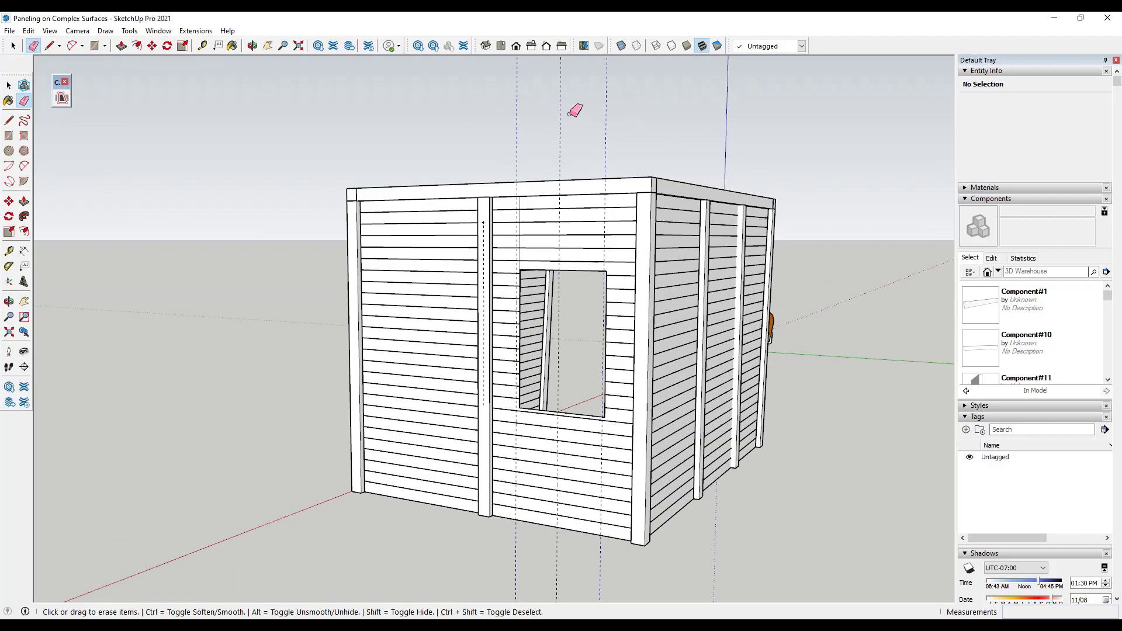